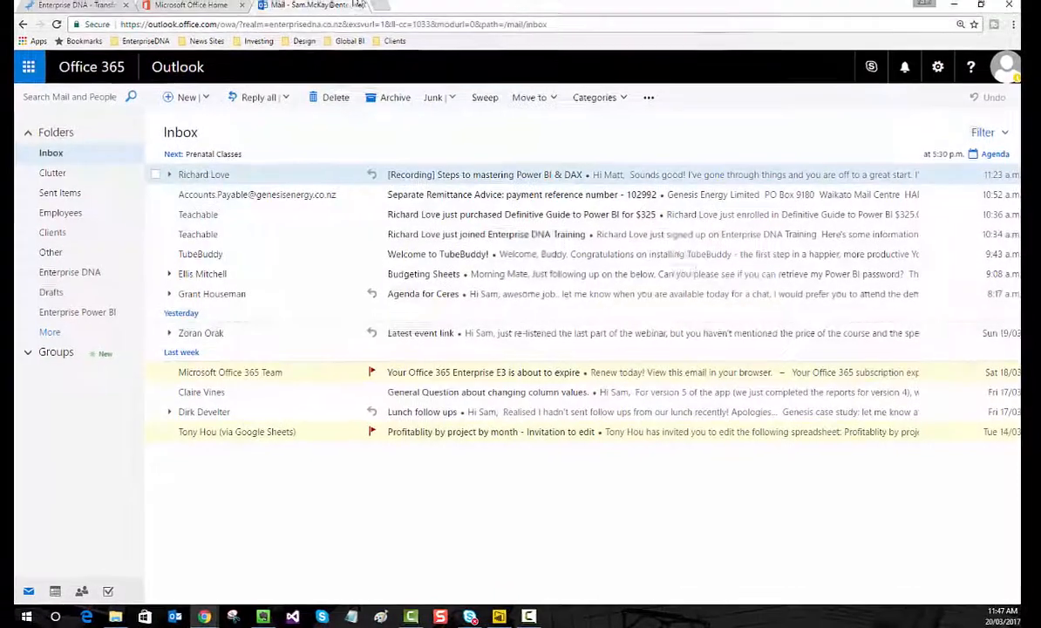
Step: Leave the Outlook inbox for the Office 365 home page and start a new browser tab
click(193, 16)
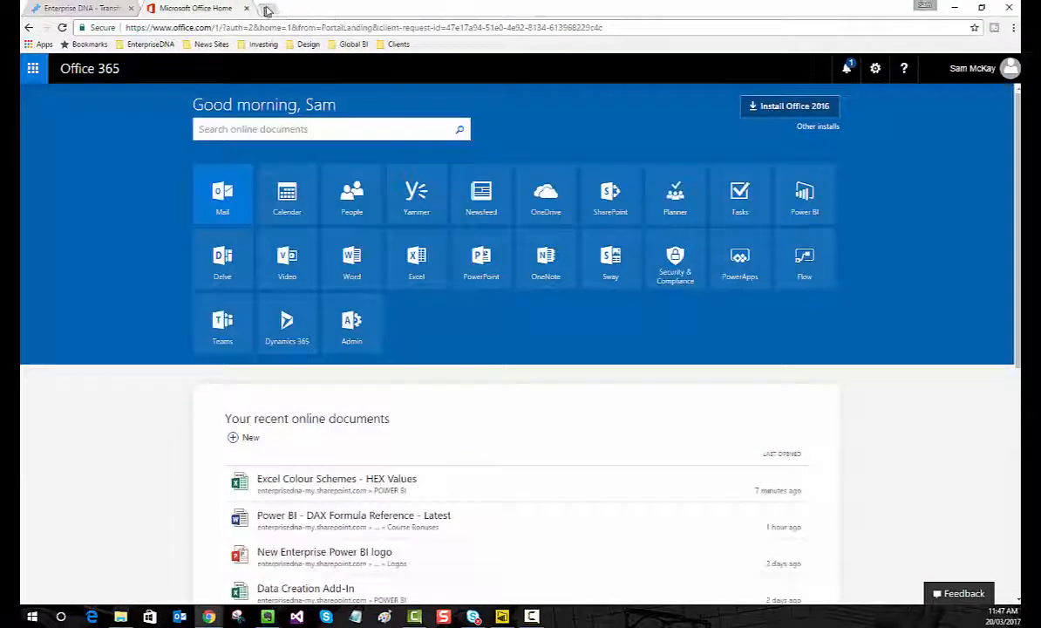
click(281, 8)
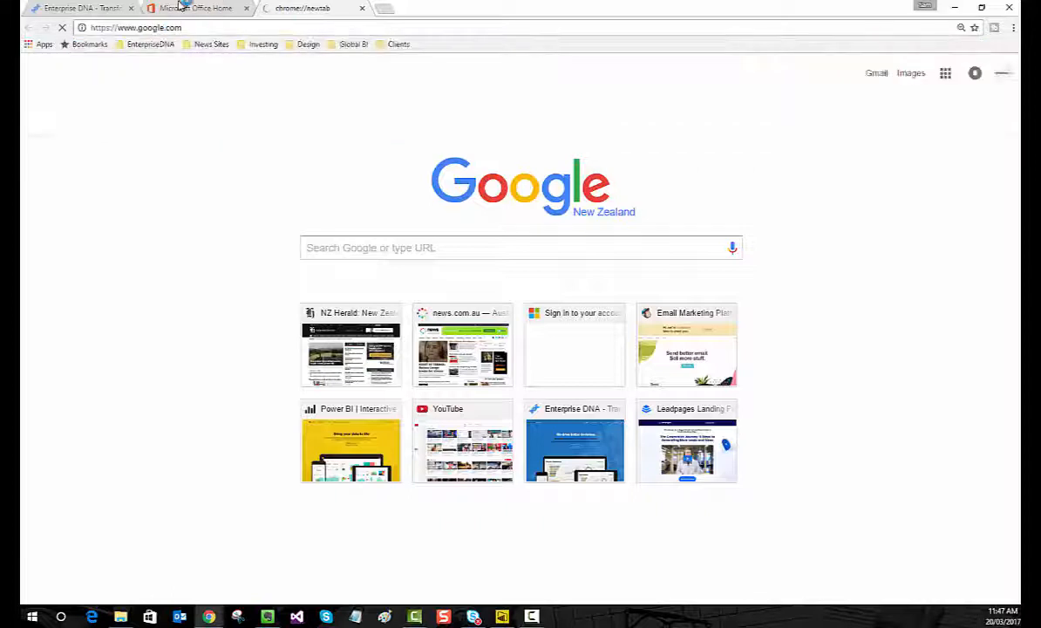
mouse_move(193, 9)
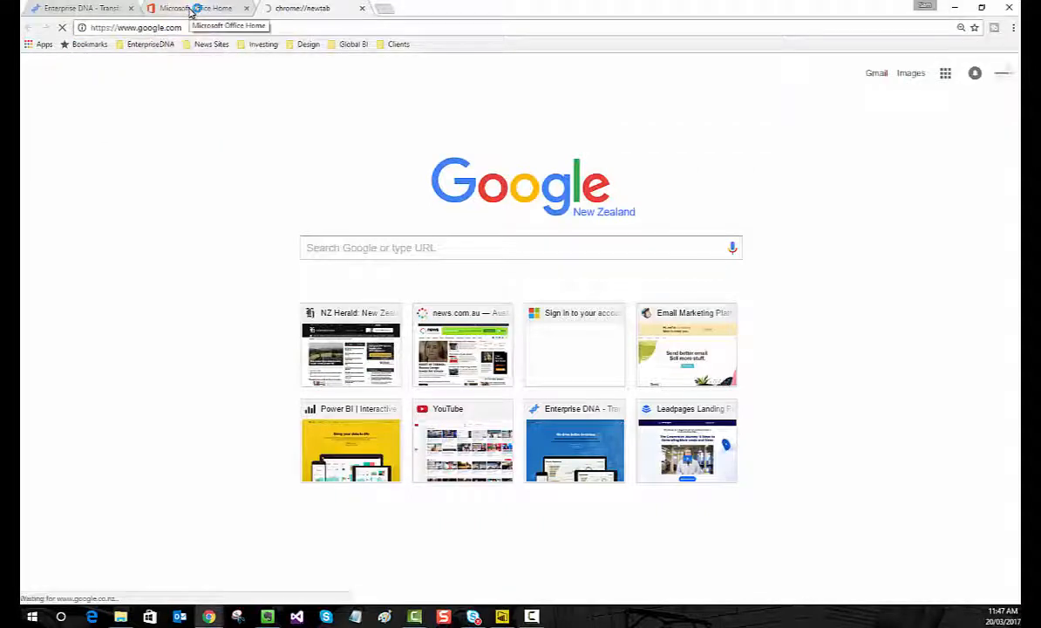
Step: Search Google for 'custom visuals power bi' and go to the Power BI Visuals Gallery result
text(custom visuals power bi)
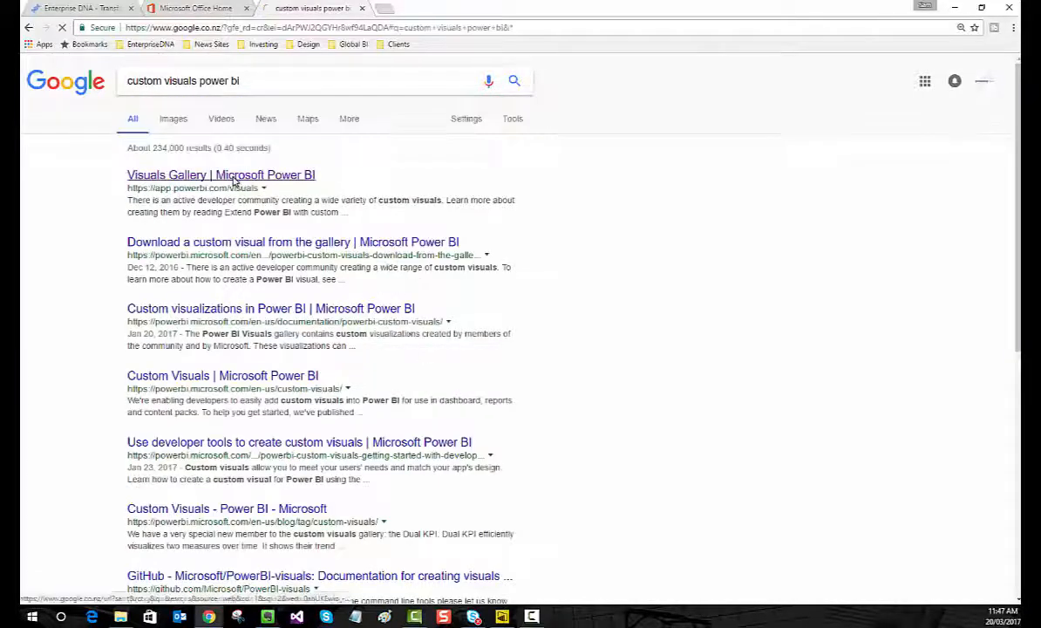
click(220, 174)
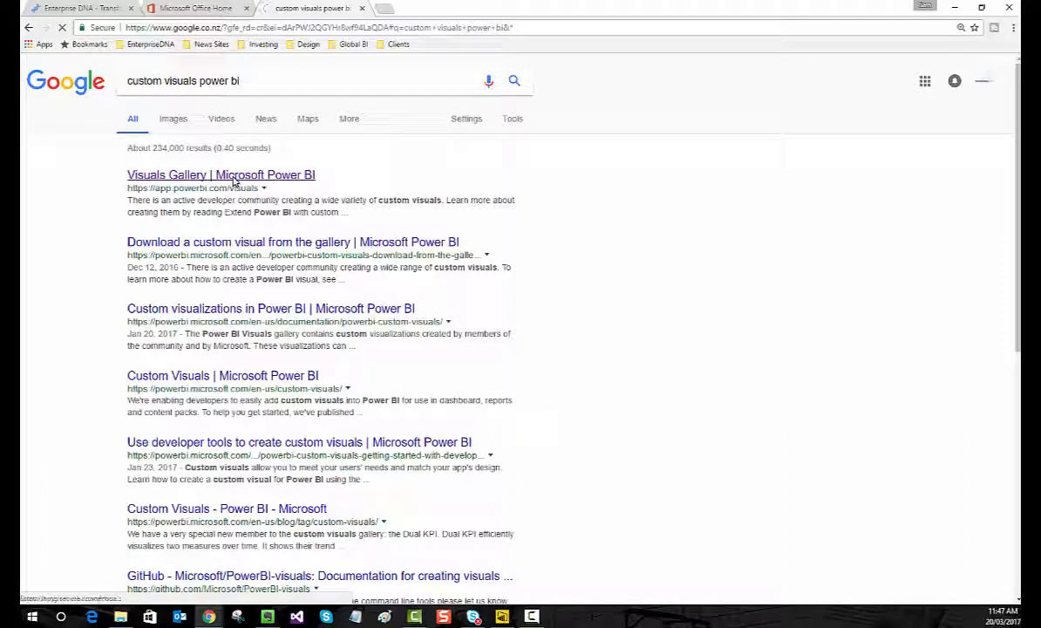
click(221, 174)
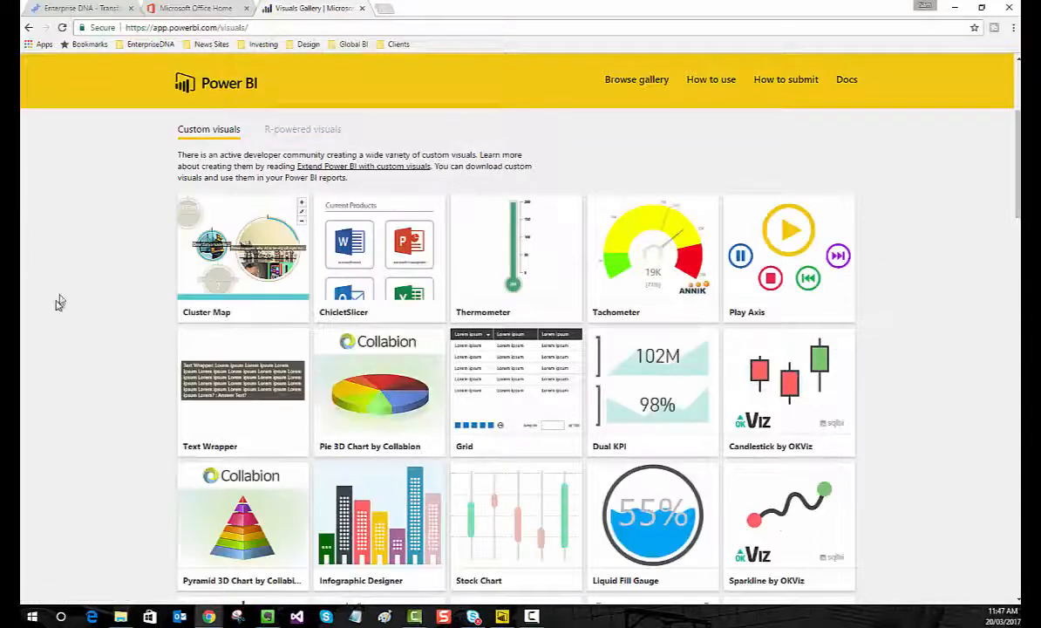
mouse_move(113, 252)
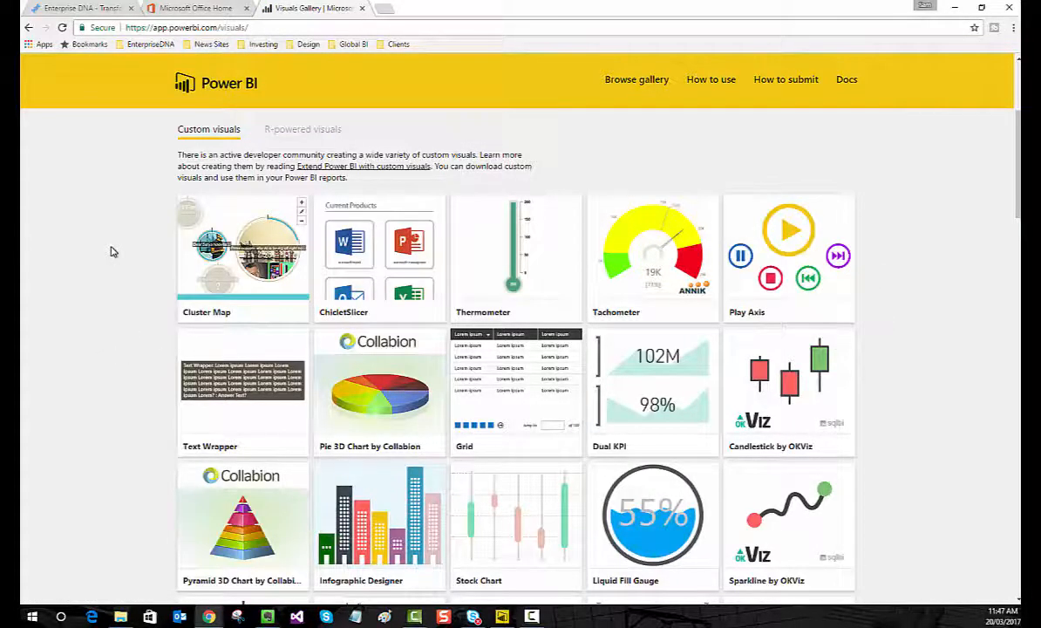
scroll(down, 3)
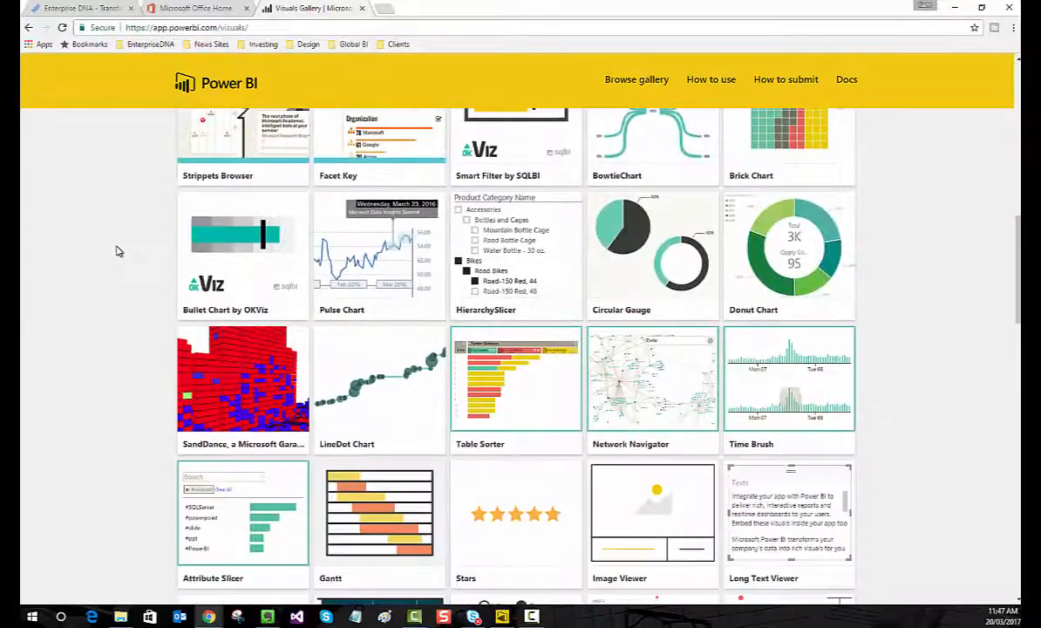
scroll(down, 3)
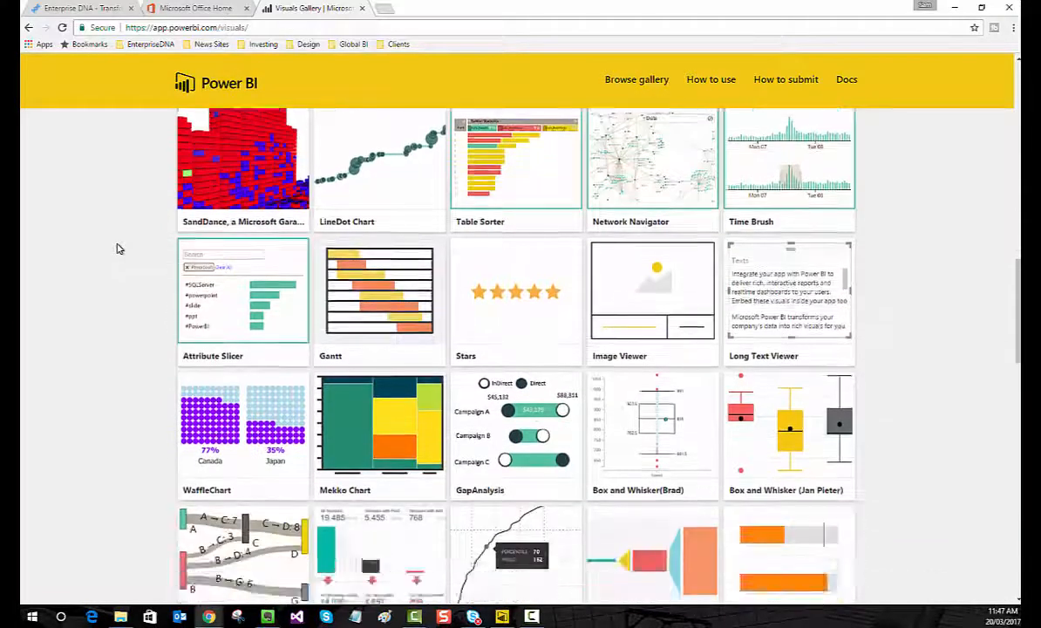
scroll(down, 3)
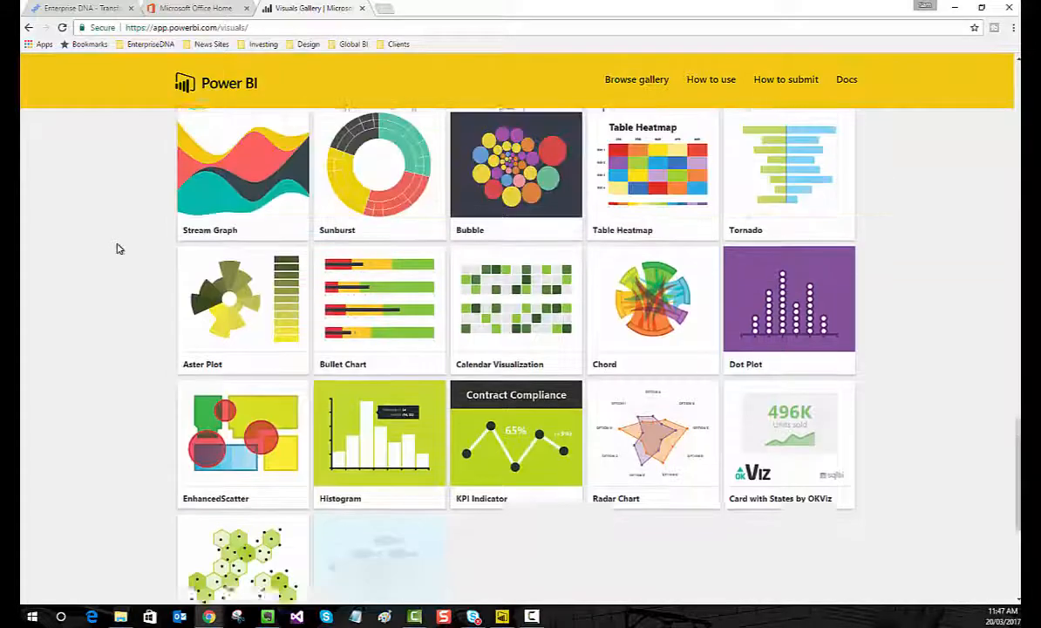
scroll(down, 3)
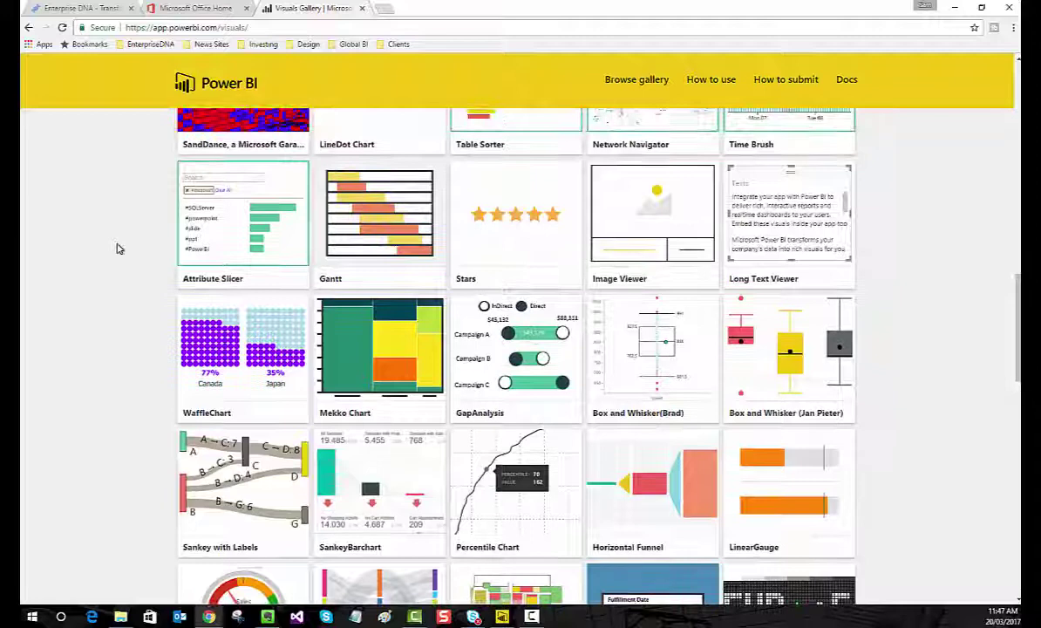
scroll(up, 3)
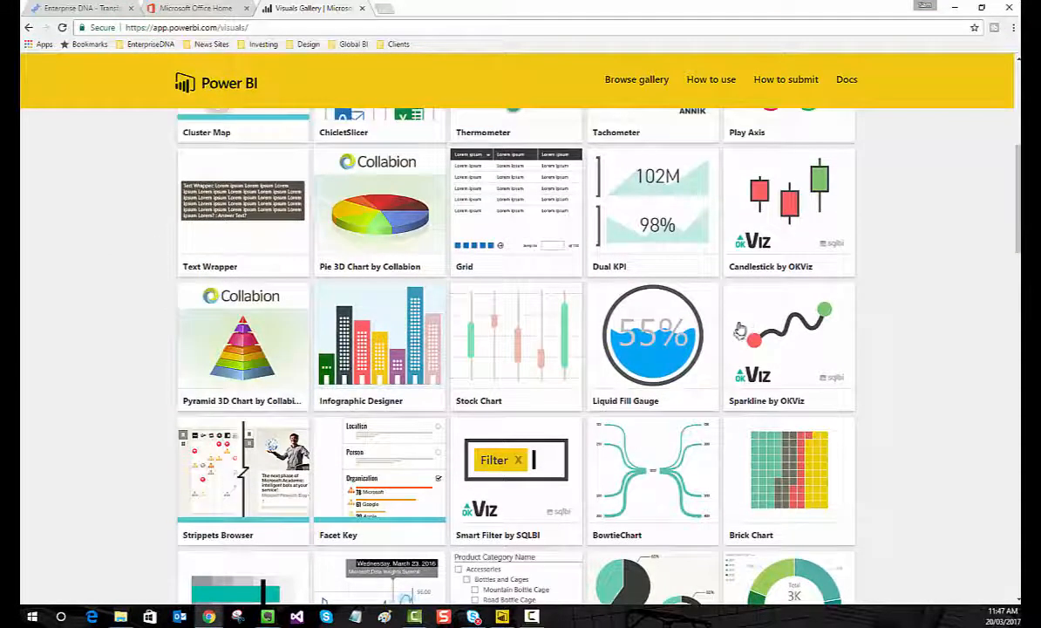
Step: Download the Sparkline by OKViz visual from its gallery details, agreeing to the licence terms
click(787, 340)
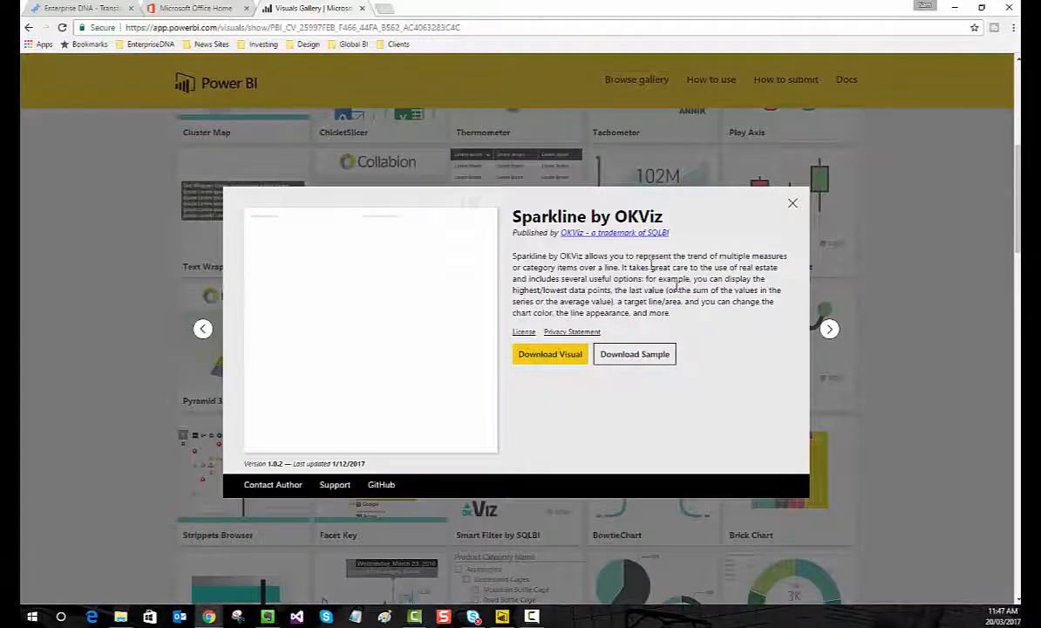
click(549, 354)
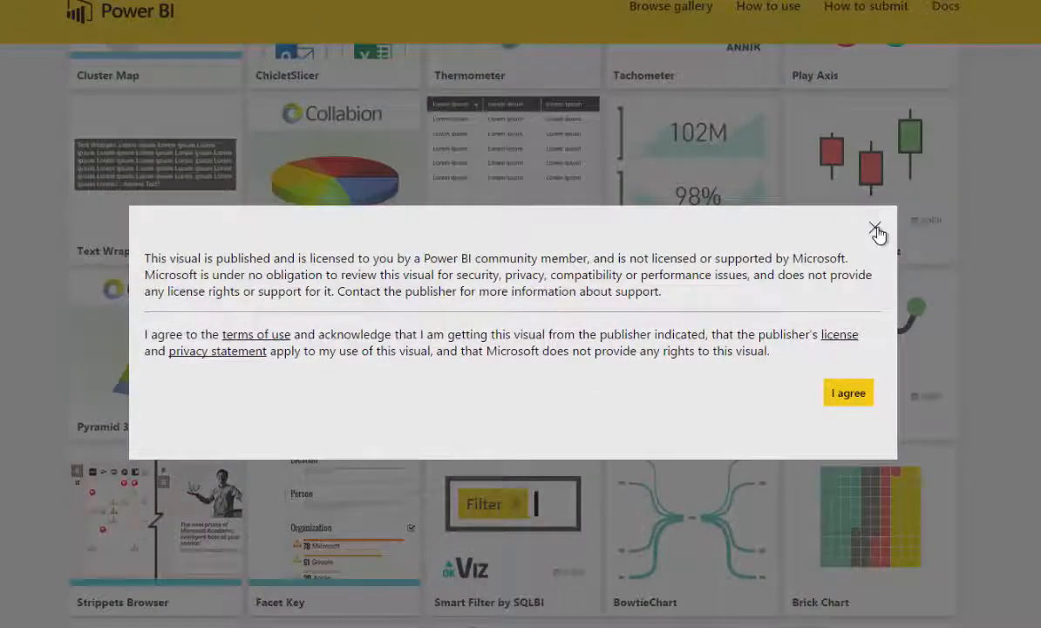
click(877, 228)
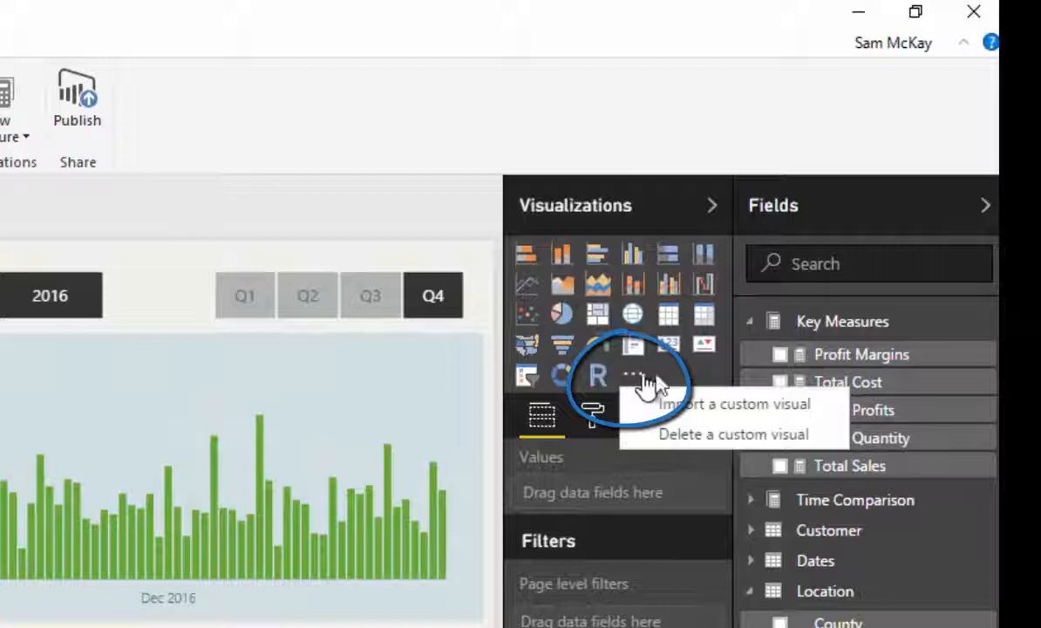
mouse_move(666, 403)
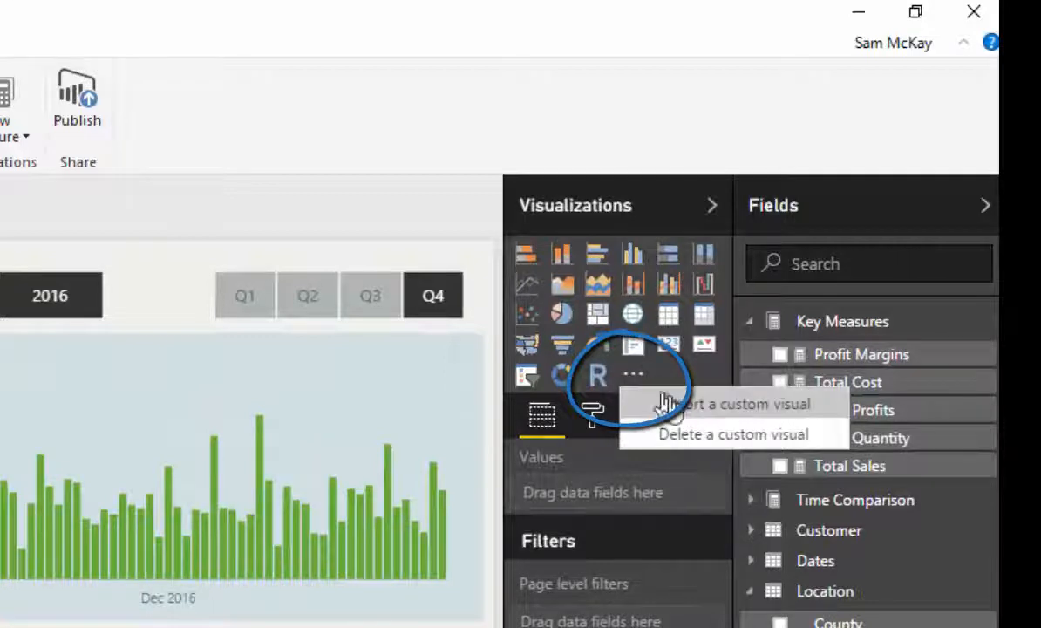
Step: Start importing a custom visual from a file via the Visualizations pane
click(718, 404)
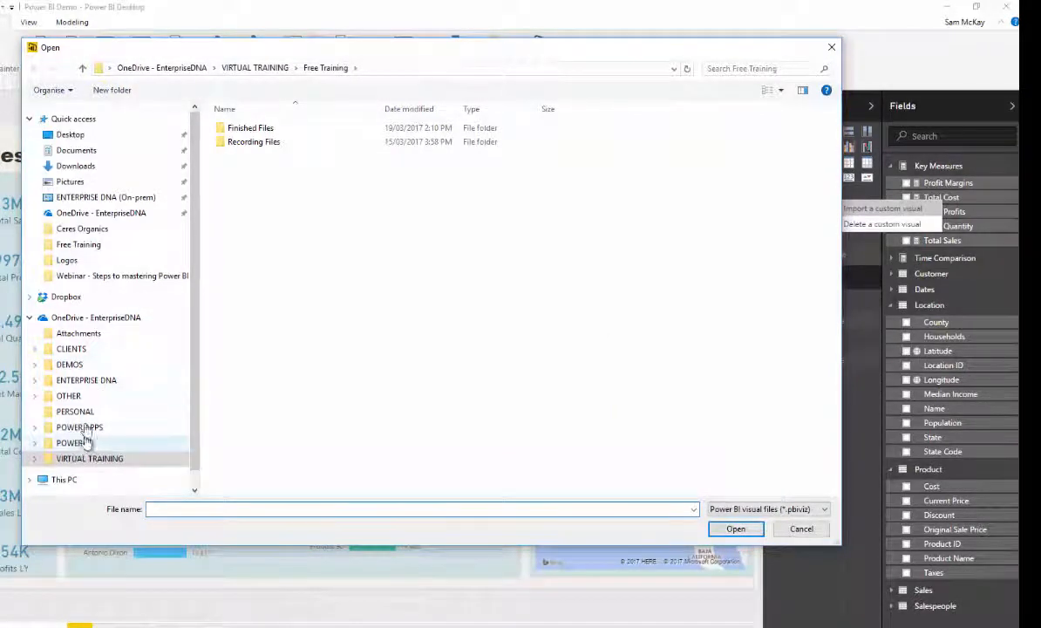
Step: Browse the Open dialog into OneDrive > POWER BI > Power BI Custom Visuals
click(86, 381)
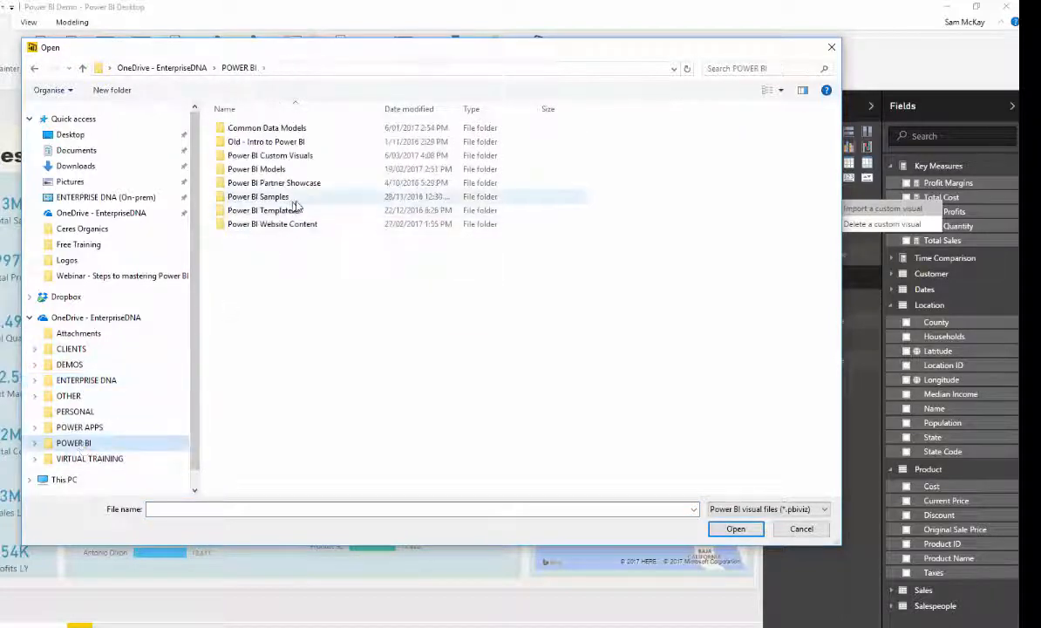
double_click(269, 155)
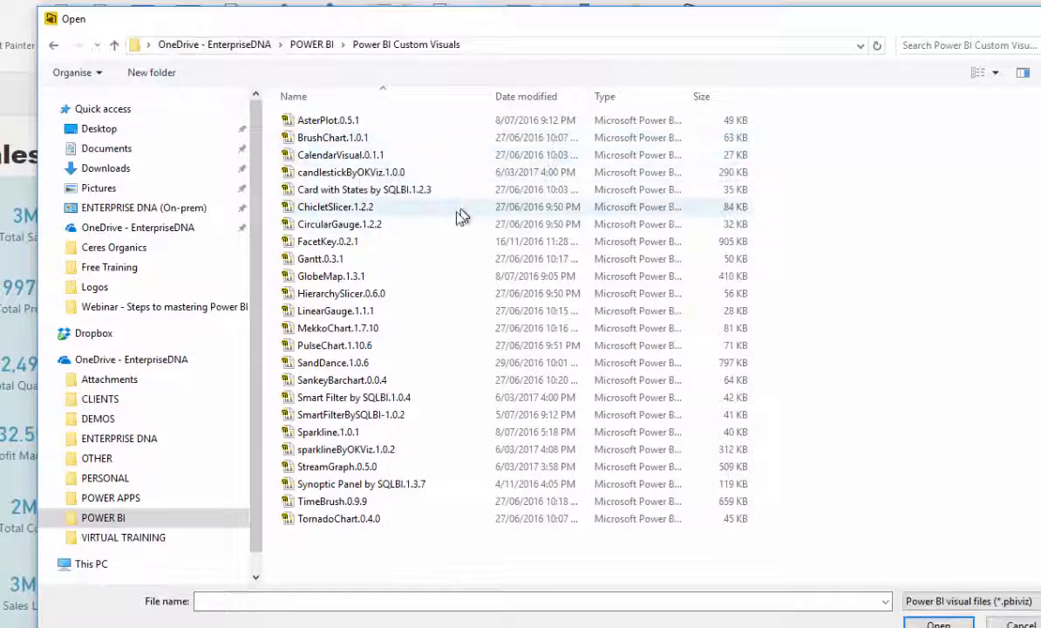
mouse_move(377, 216)
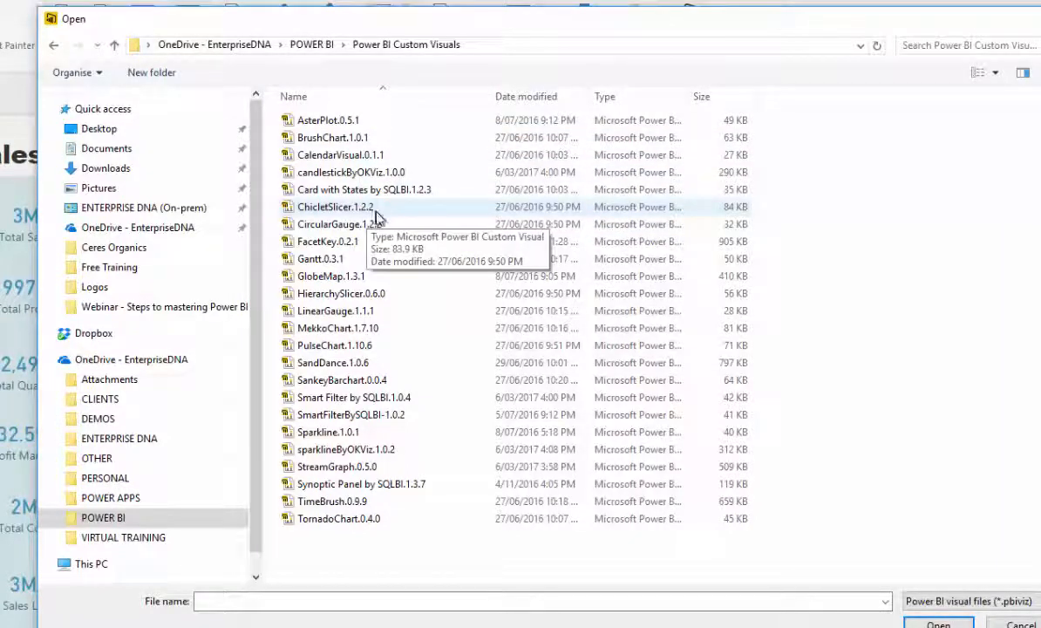
mouse_move(418, 378)
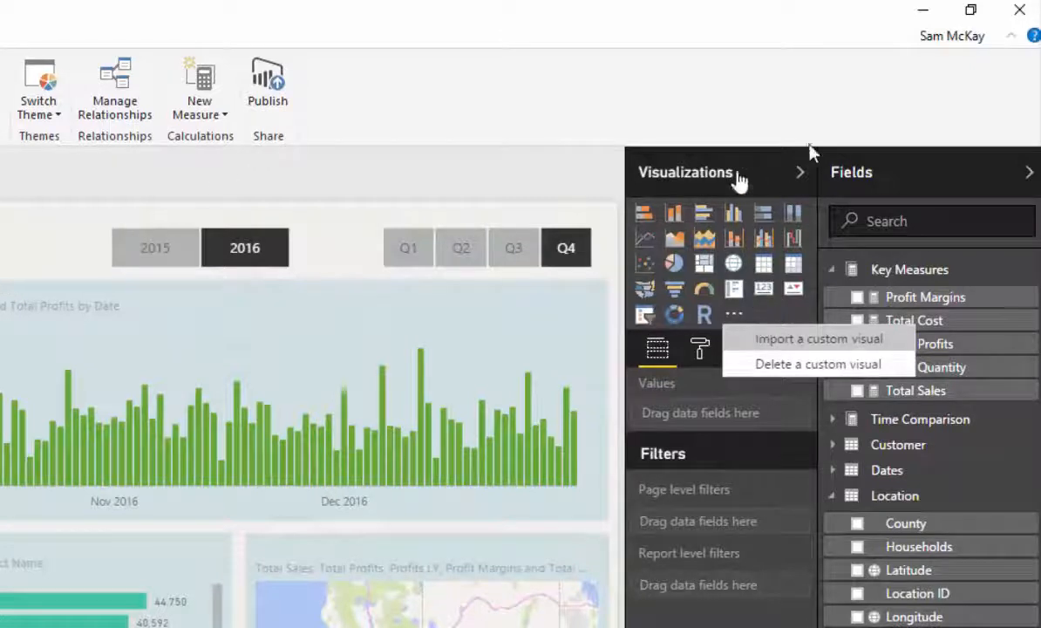
Step: Confirm the sparklineByOKViz import and dismiss the success message
click(814, 338)
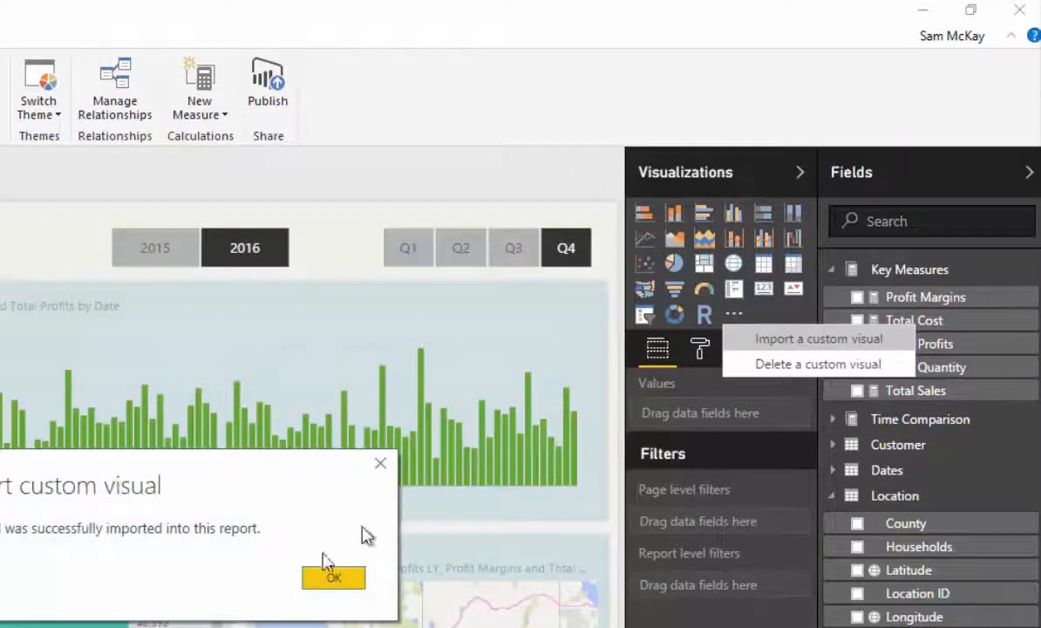
click(335, 577)
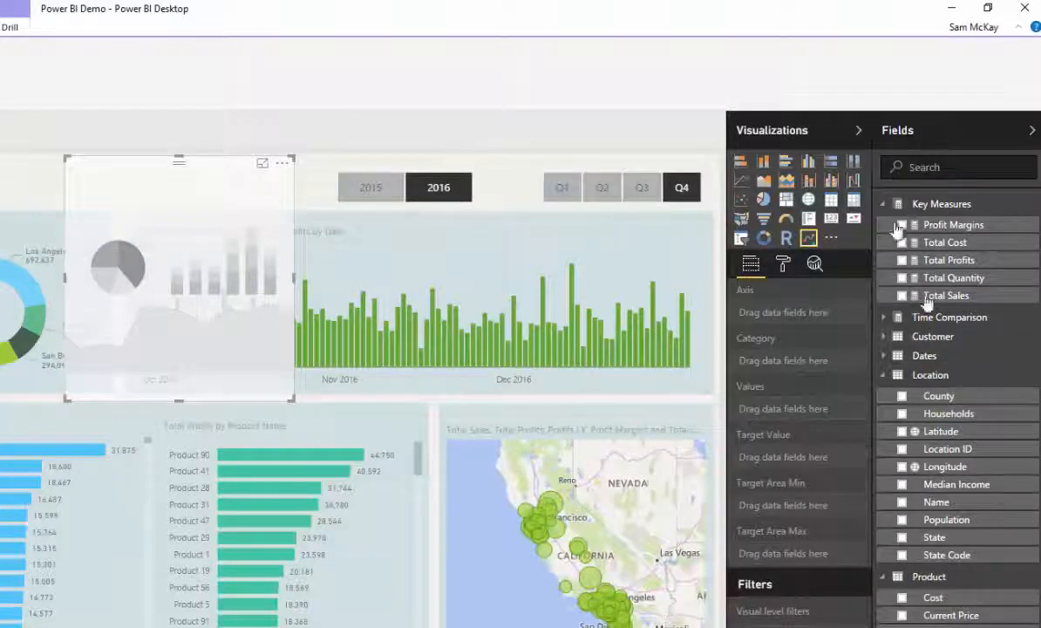
mouse_move(129, 152)
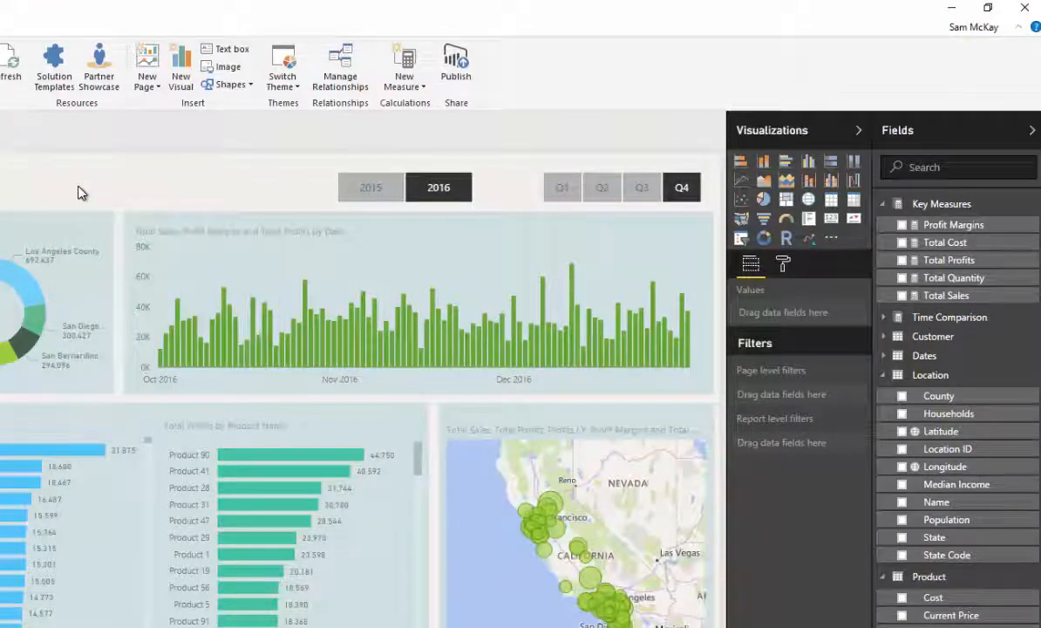
mouse_move(97, 164)
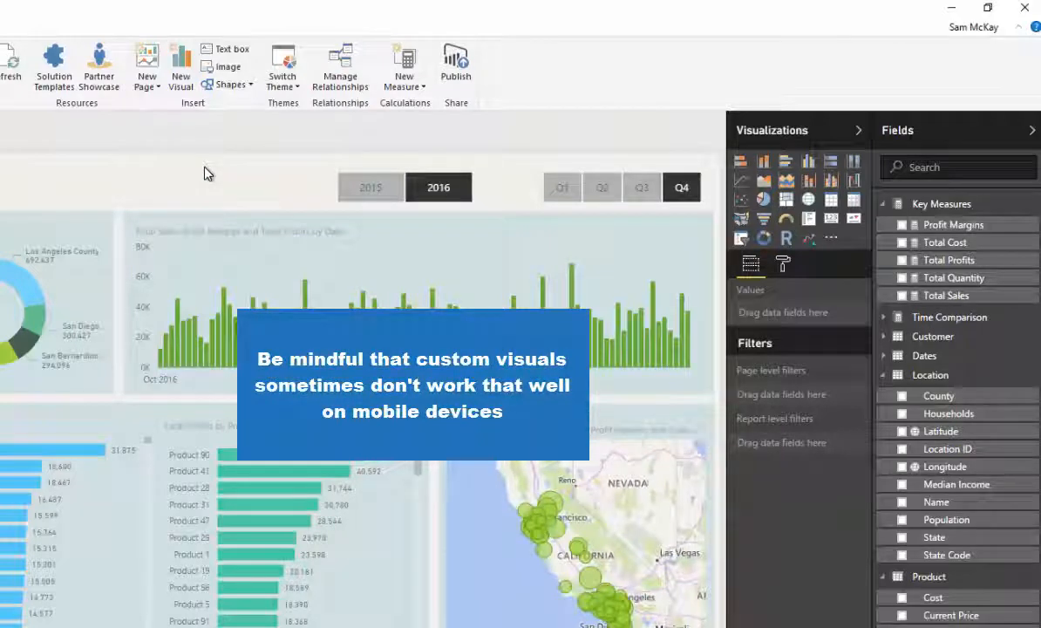
mouse_move(37, 228)
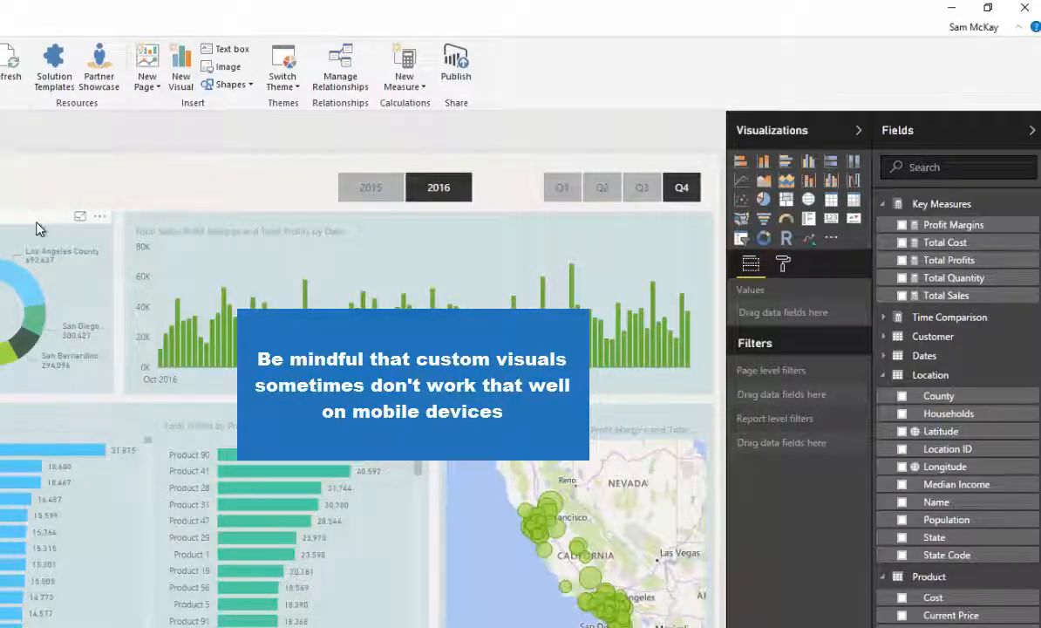